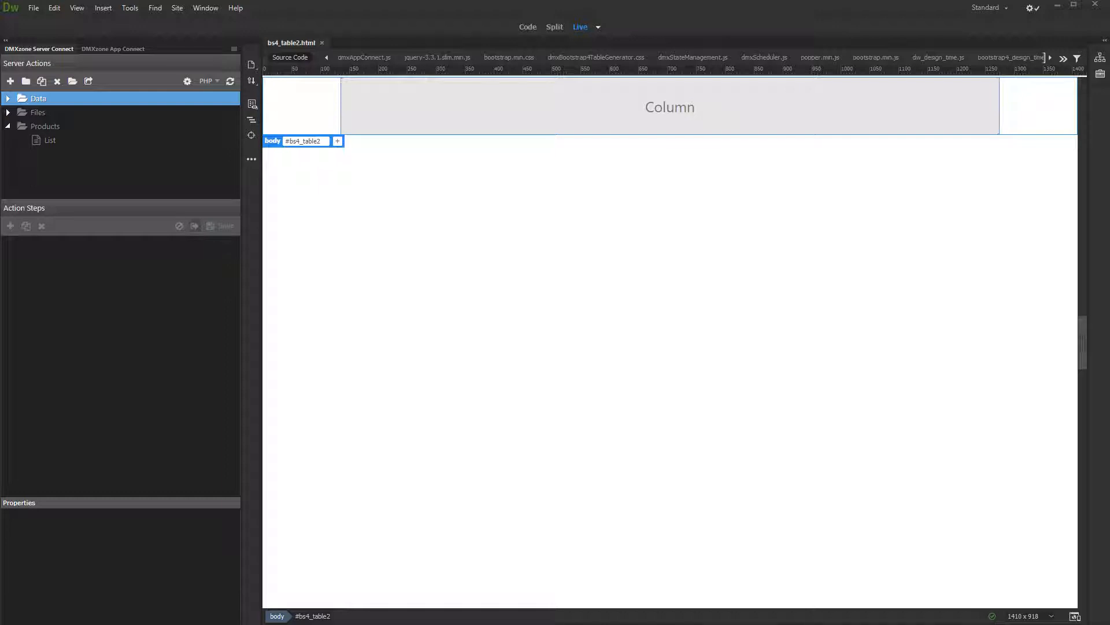
mouse_move(50, 141)
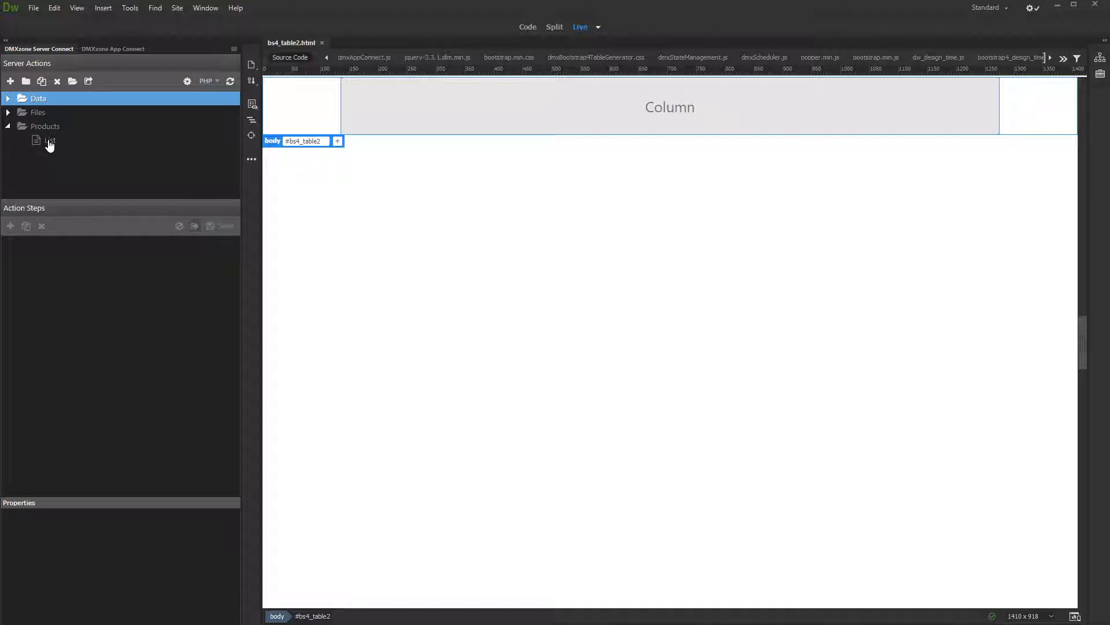
Select Products > List in Server Connect and view the query1 database query's properties.
click(50, 140)
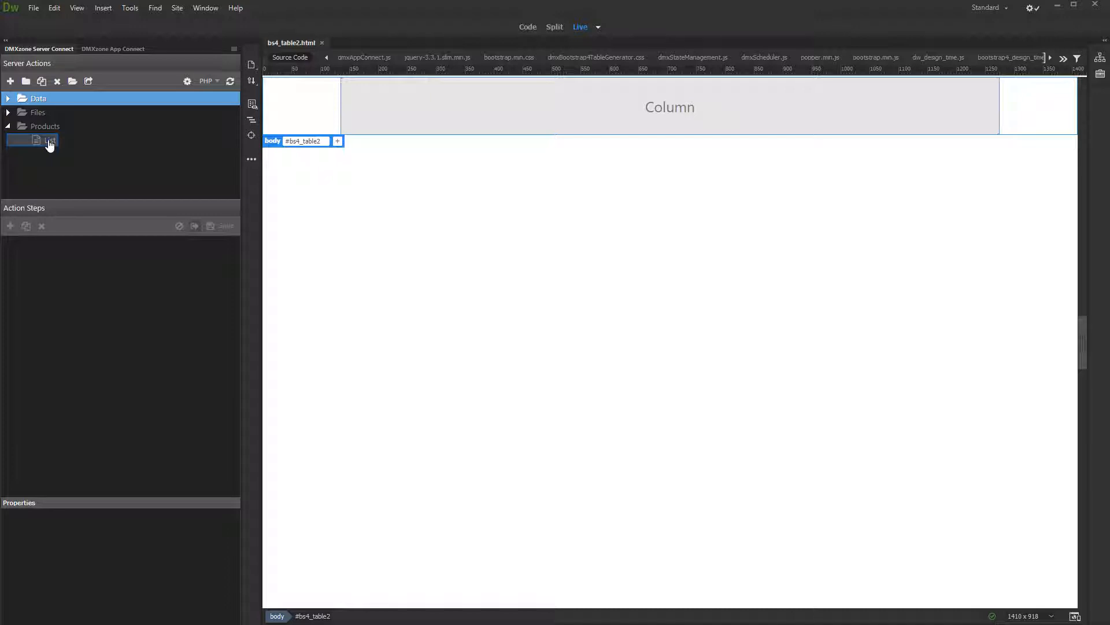
click(50, 140)
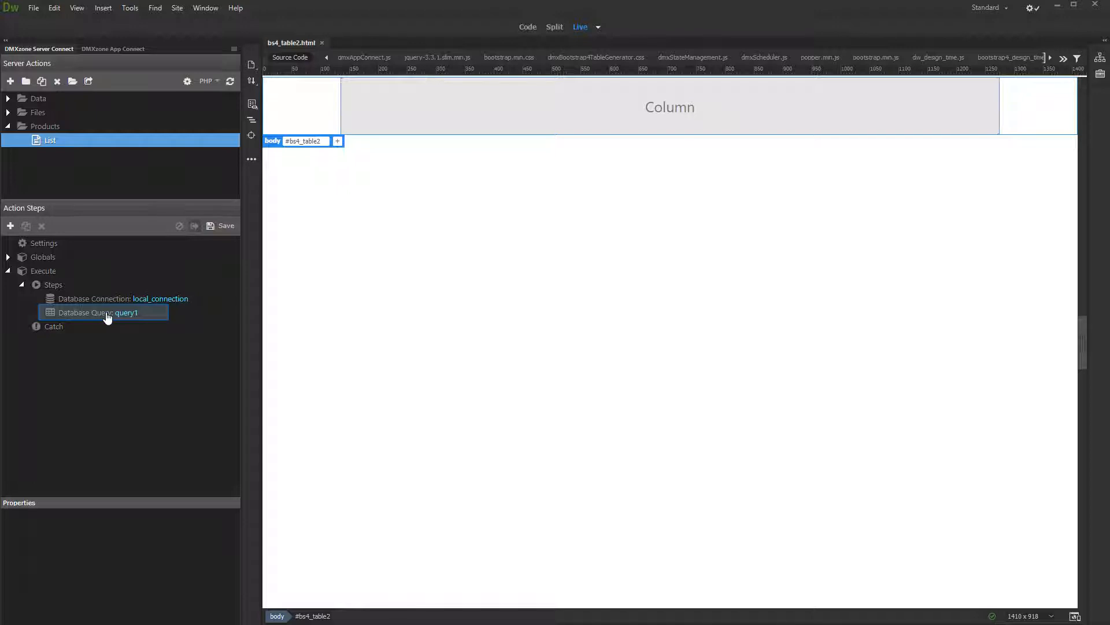
click(98, 312)
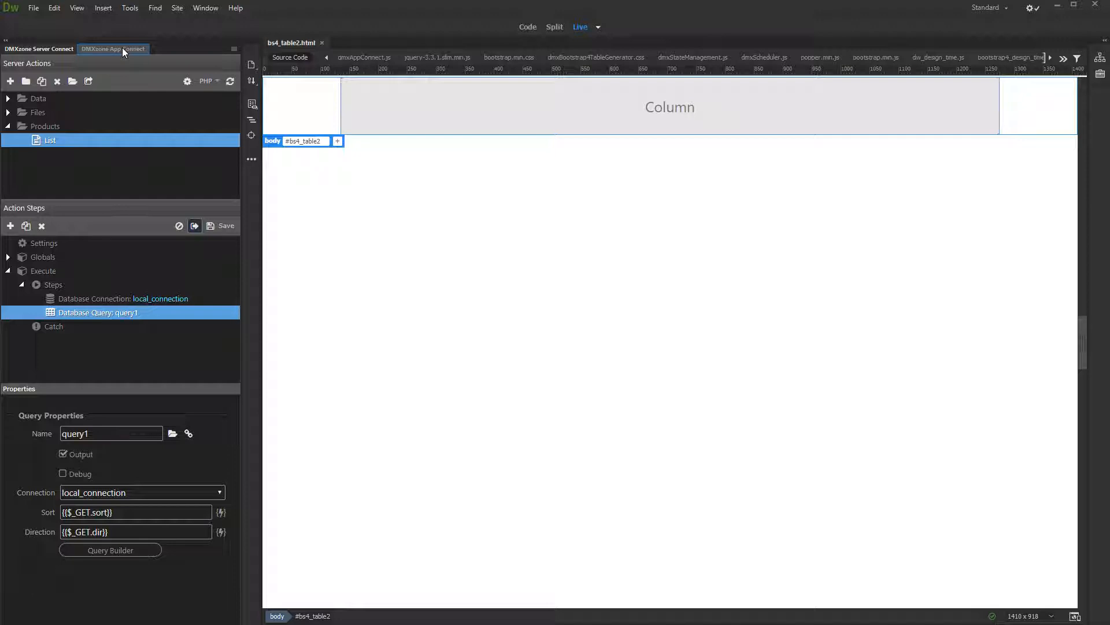
Add a Server Connect data component in App Connect sourced from the Products List action.
click(112, 48)
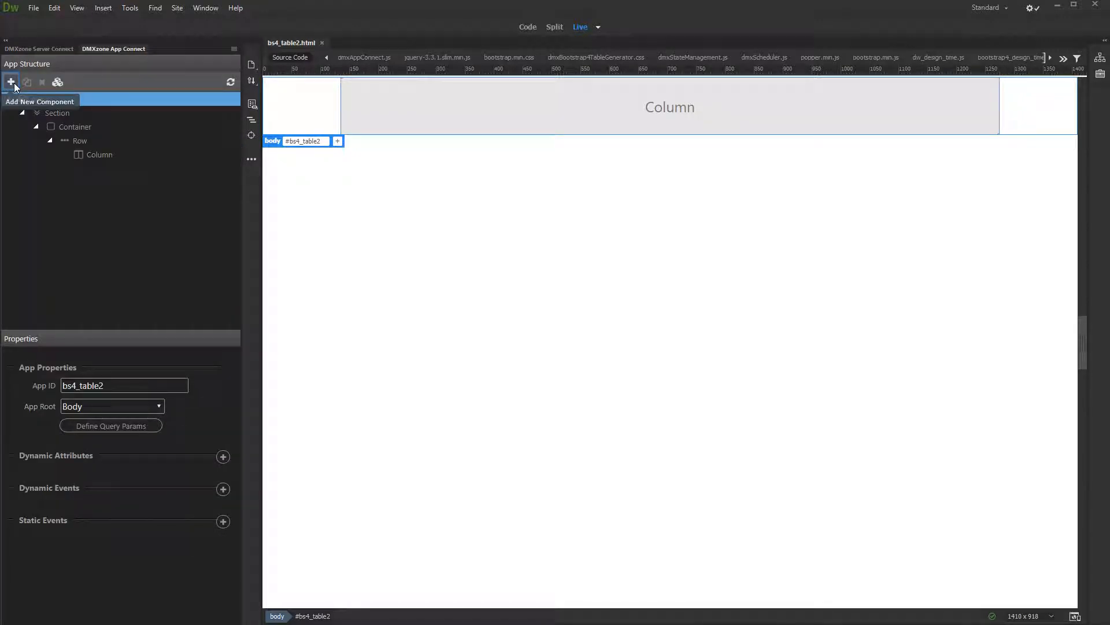
click(10, 82)
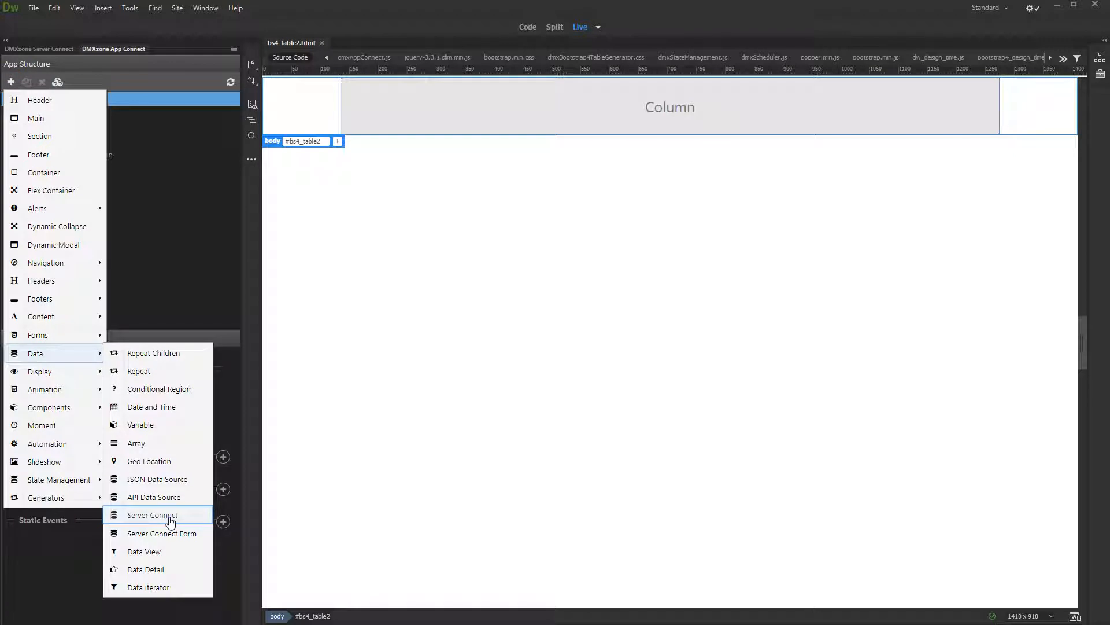
click(151, 515)
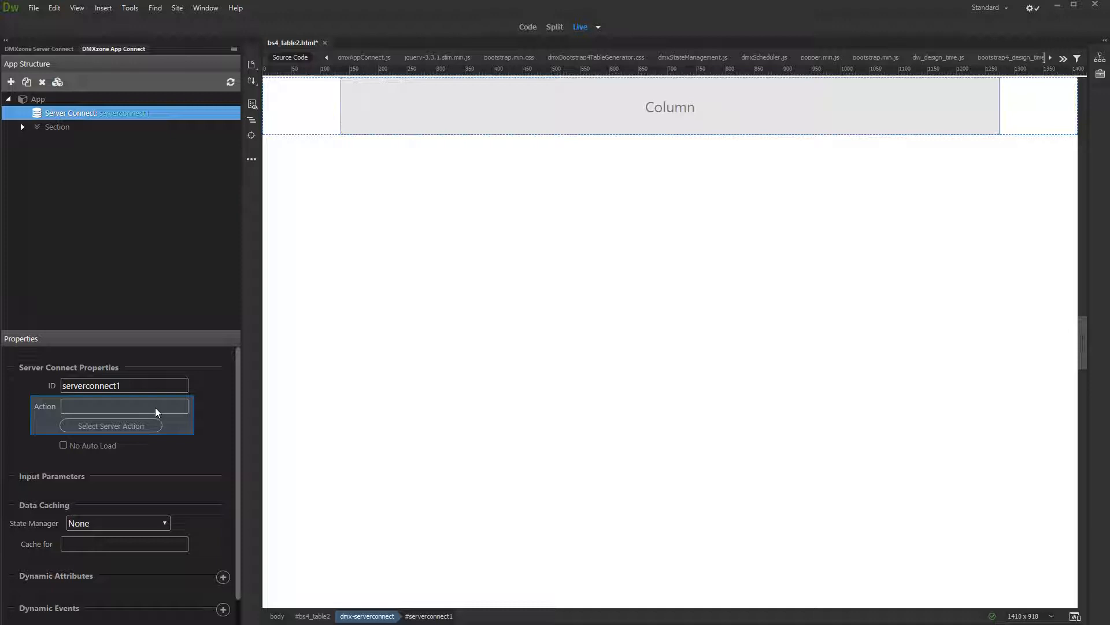
click(110, 424)
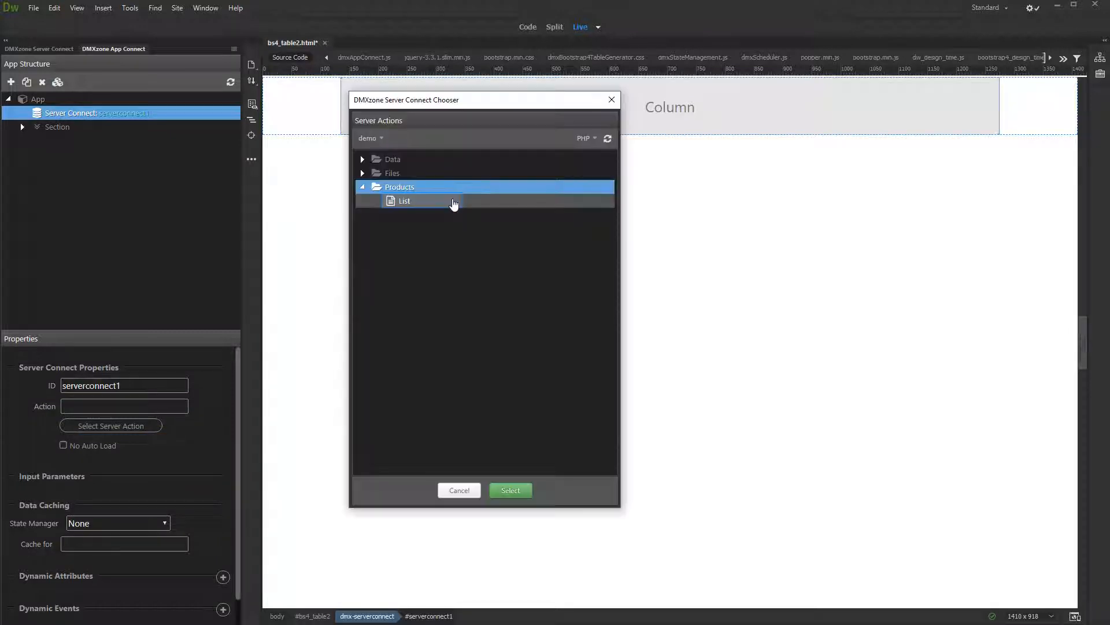
click(510, 490)
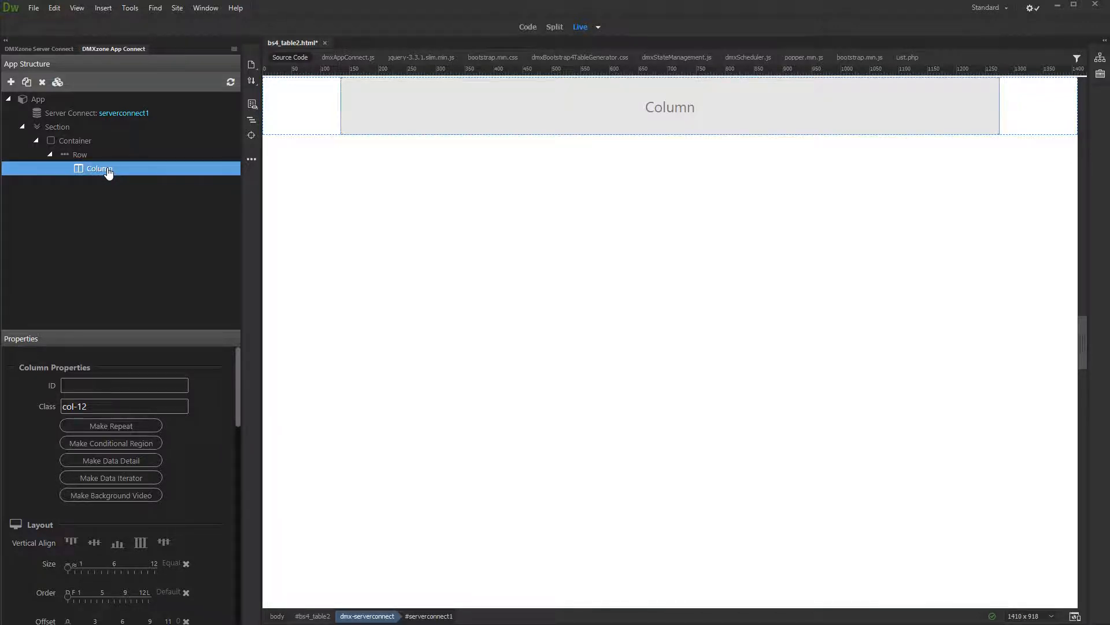
Insert a Bootstrap 4 Table Generator as a child of the page Column.
right_click(100, 169)
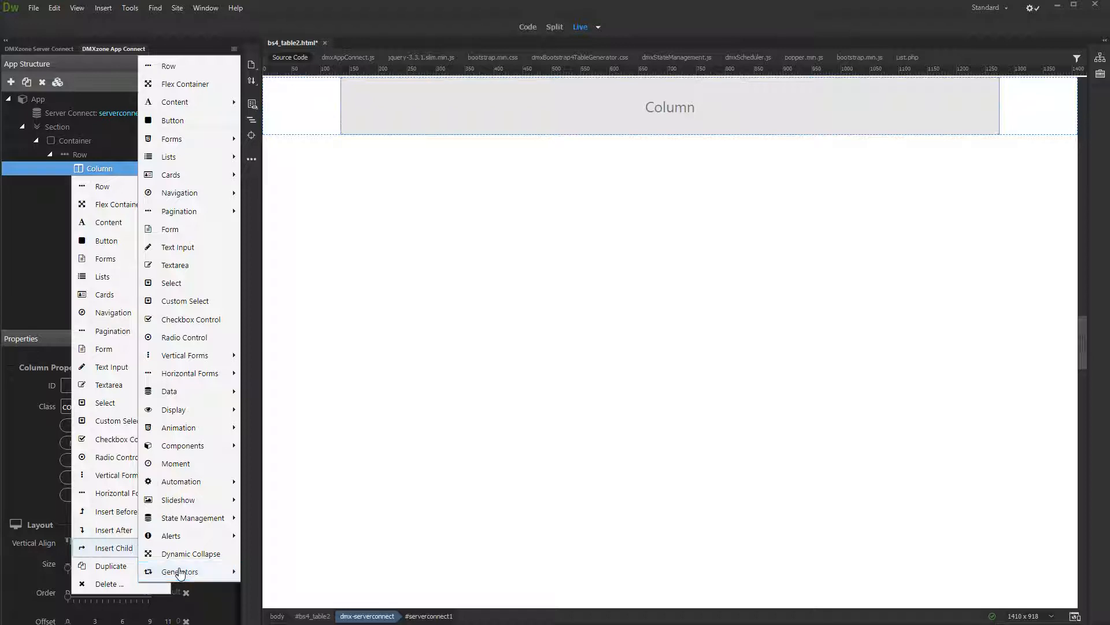
click(180, 571)
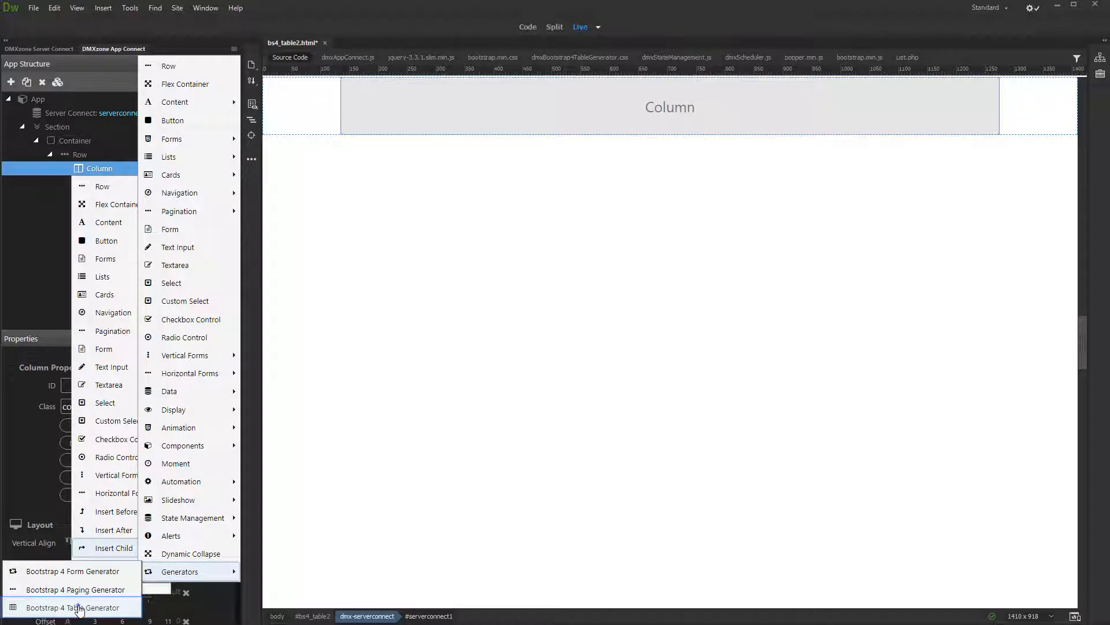
click(72, 607)
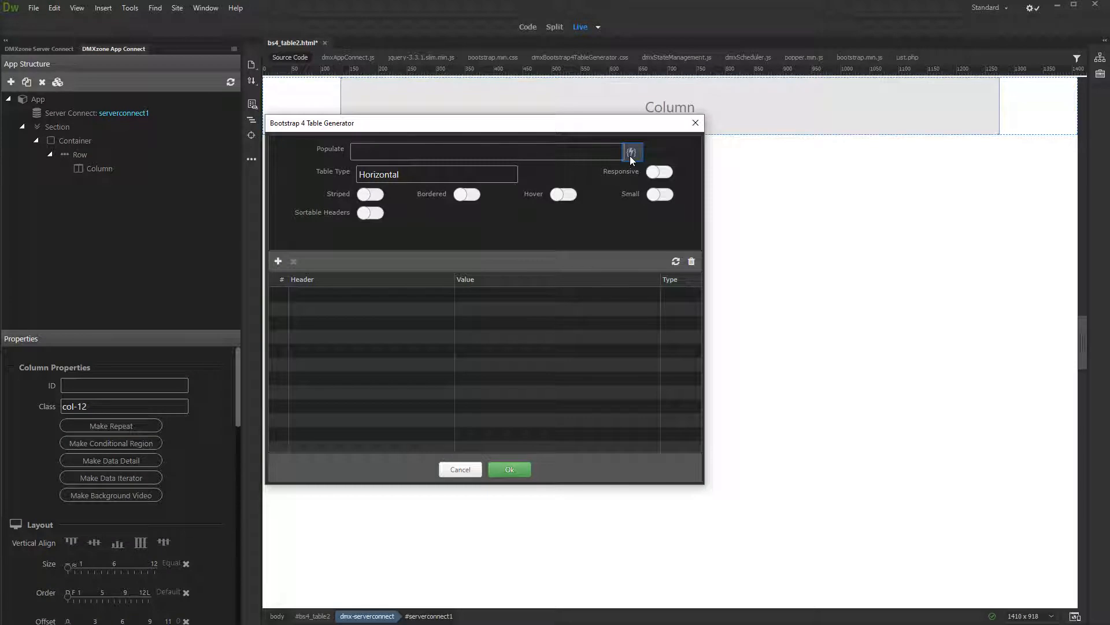
Populate the table from serverconnect1.data.query1 via the dynamic data picker.
click(632, 152)
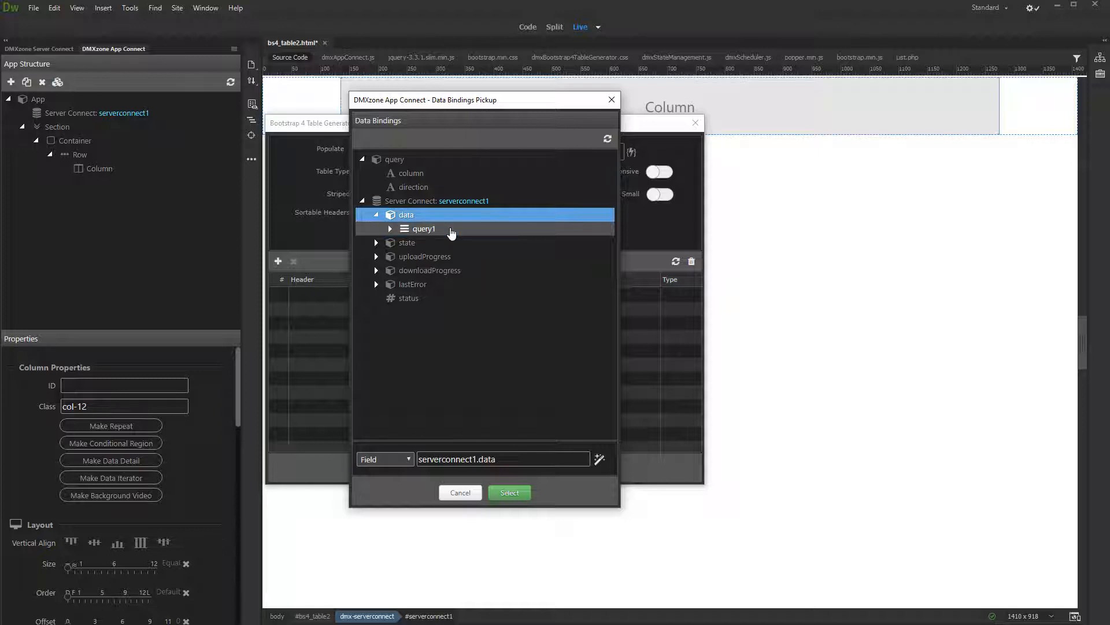
click(509, 493)
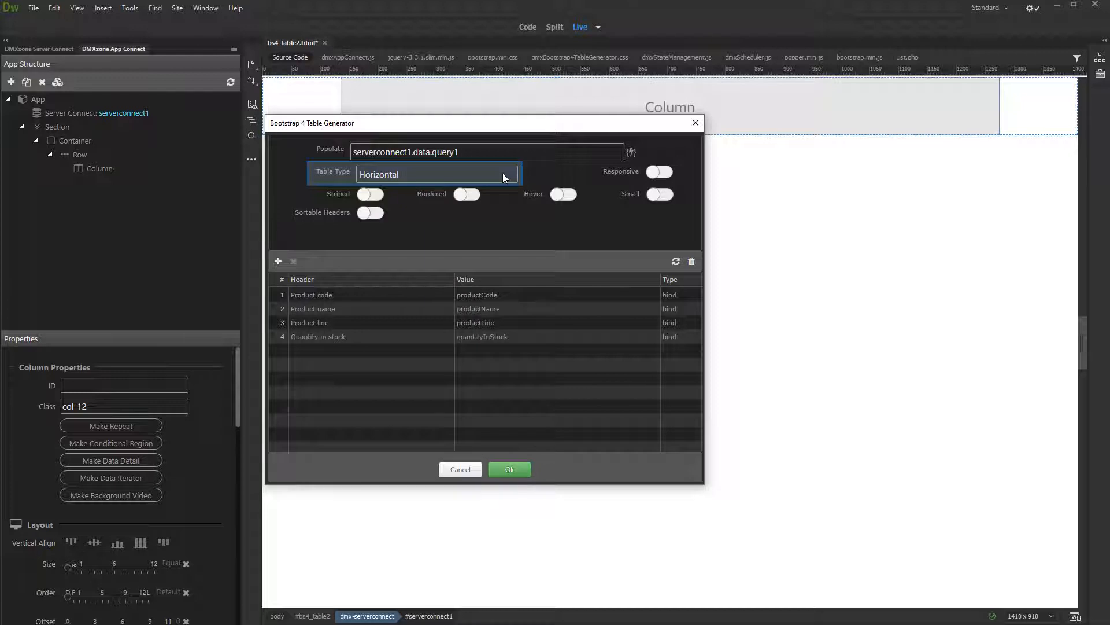
Keep the Horizontal table type and switch on the Responsive toggle.
click(436, 174)
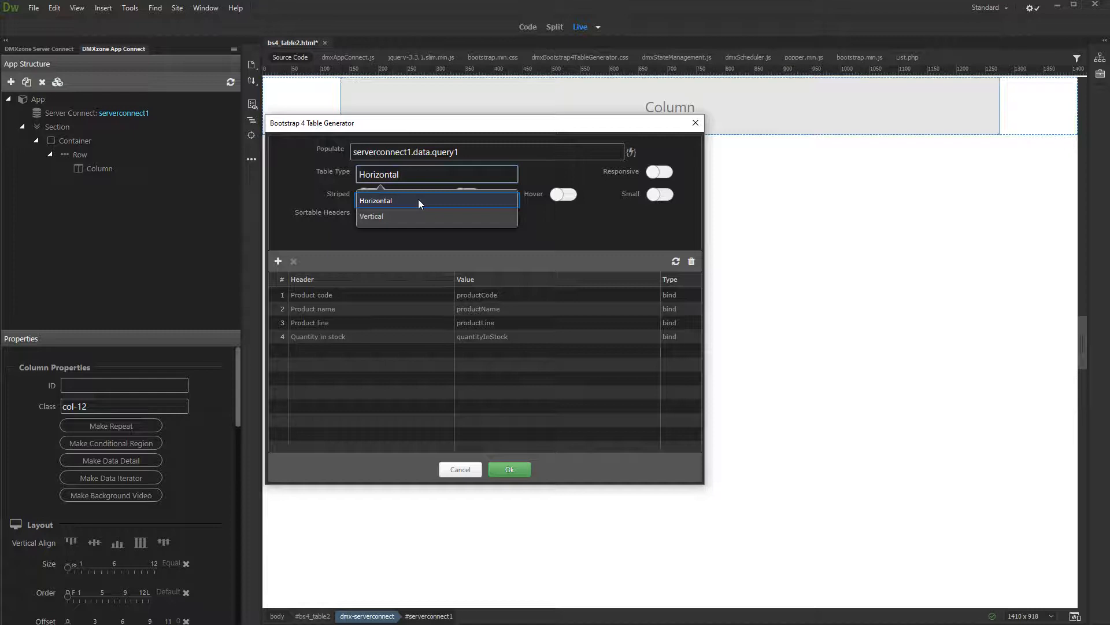
click(376, 200)
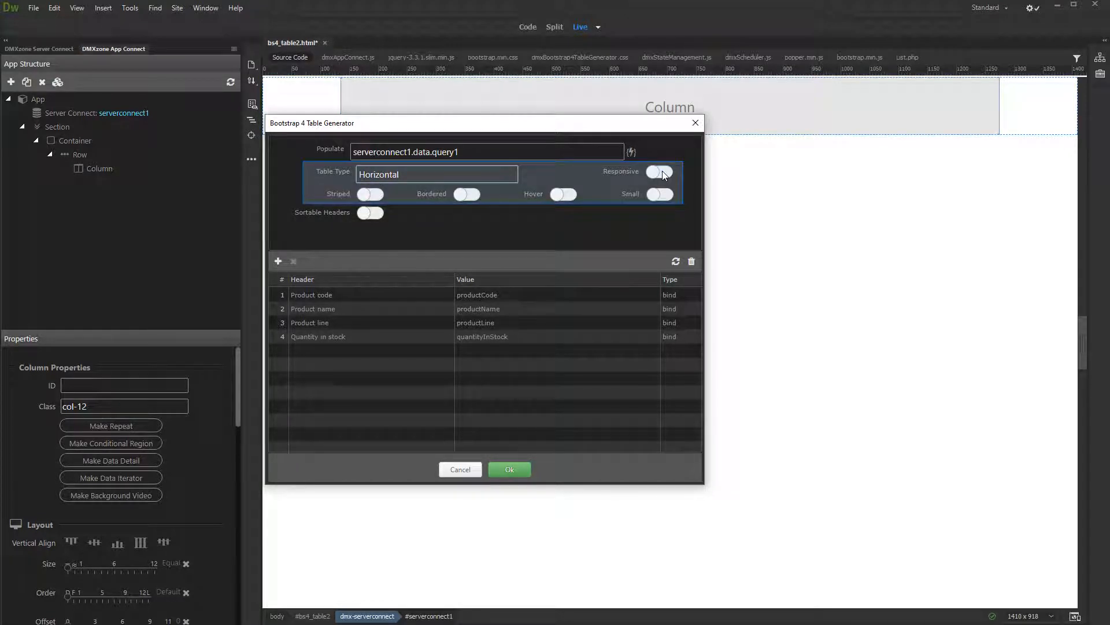
click(658, 172)
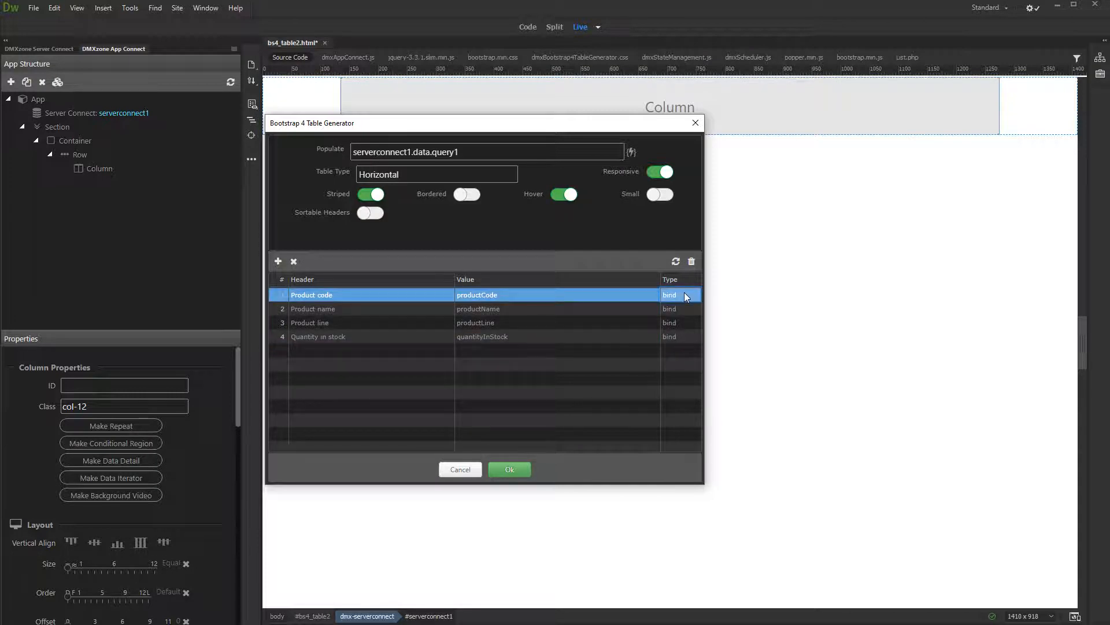
click(680, 294)
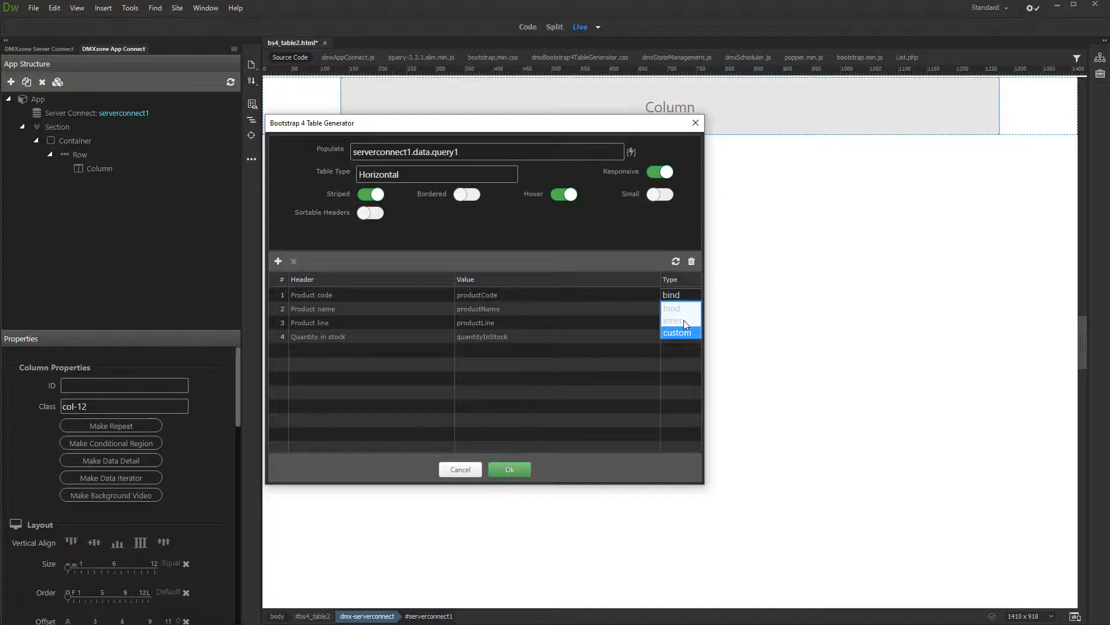
click(671, 308)
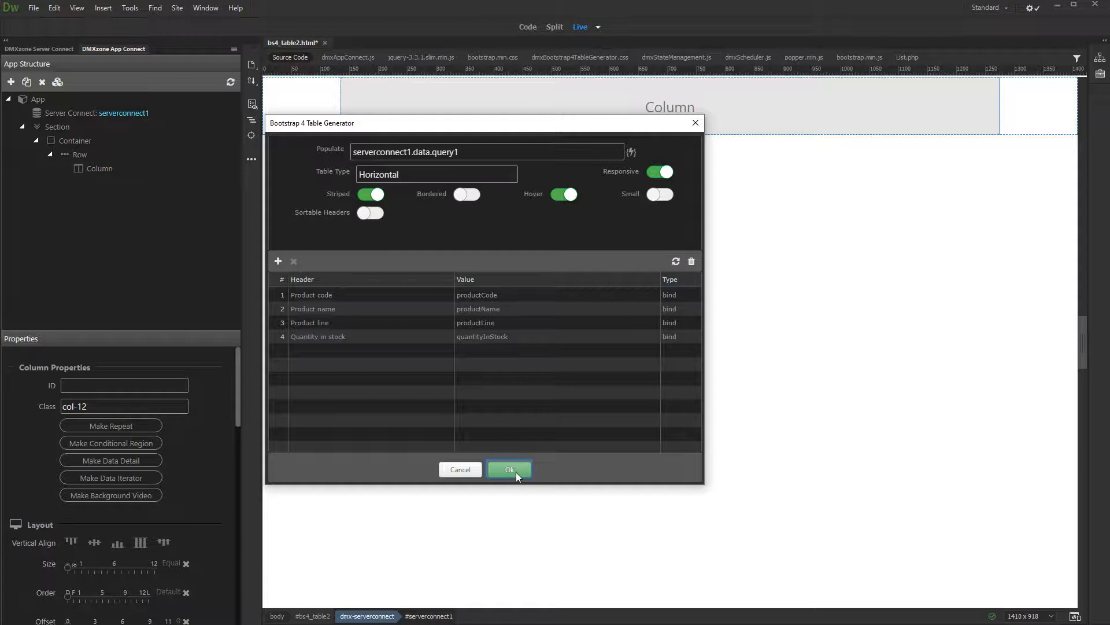
Generate the product table with Ok, then rerun the generator and confirm again.
click(509, 469)
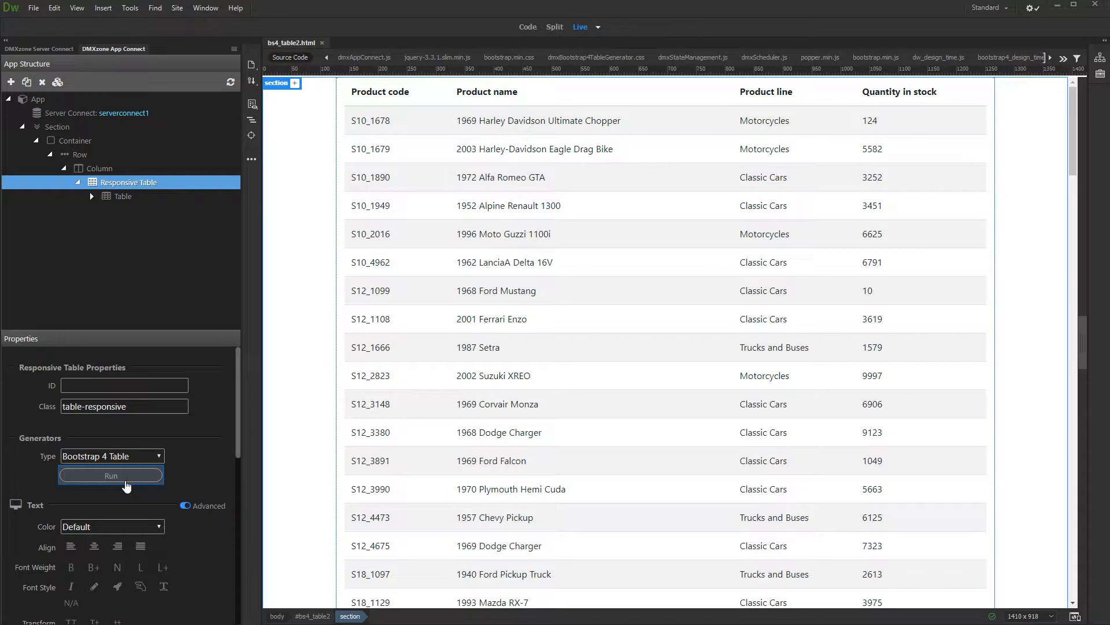
click(111, 476)
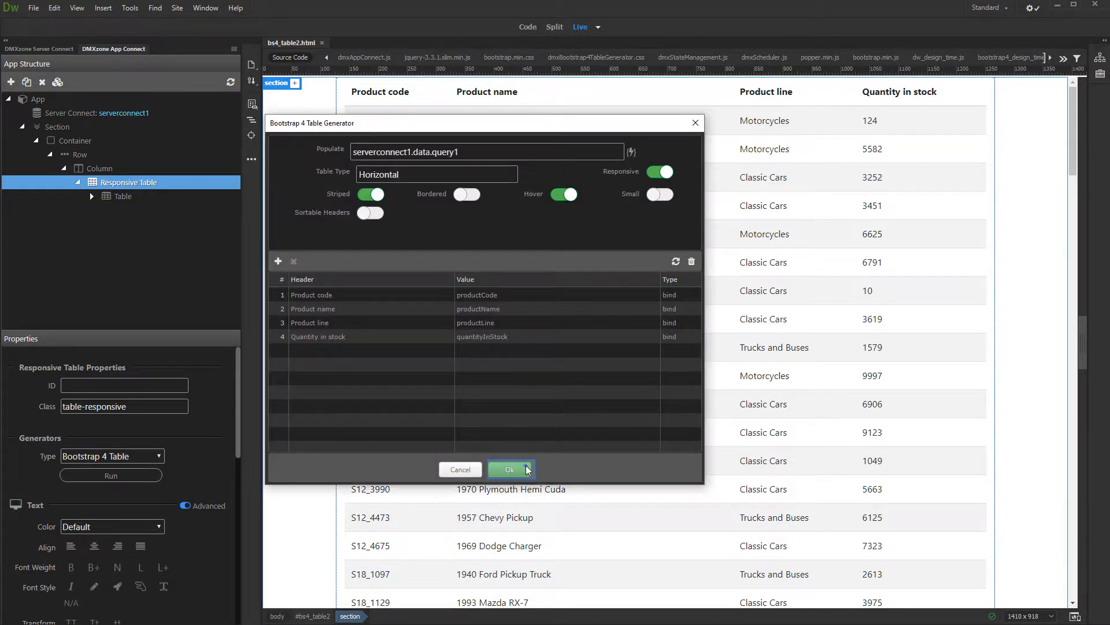
click(509, 470)
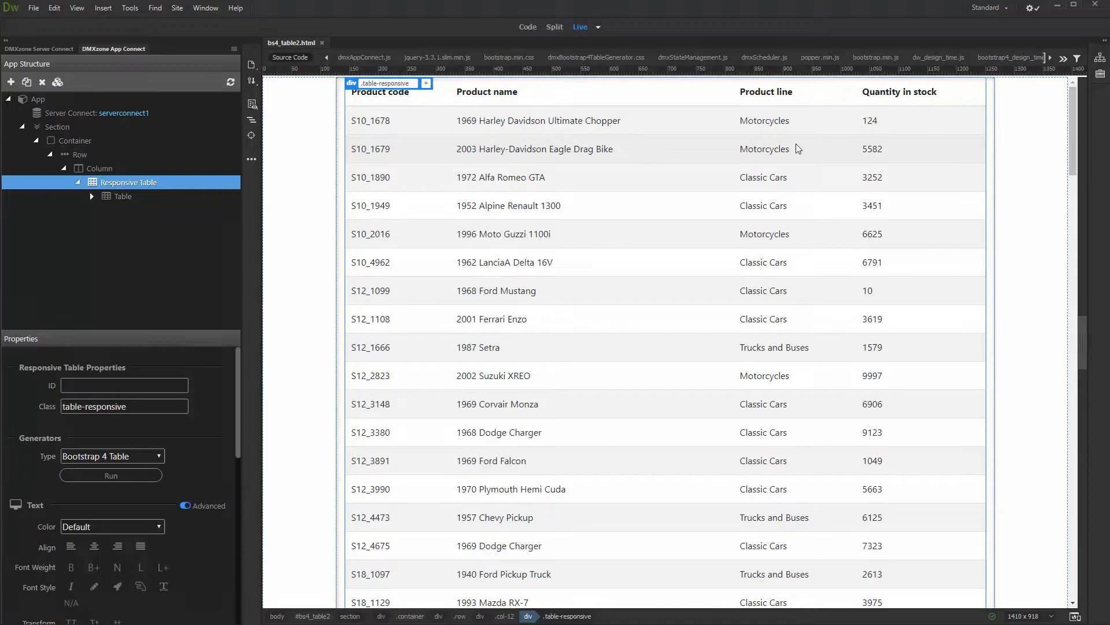